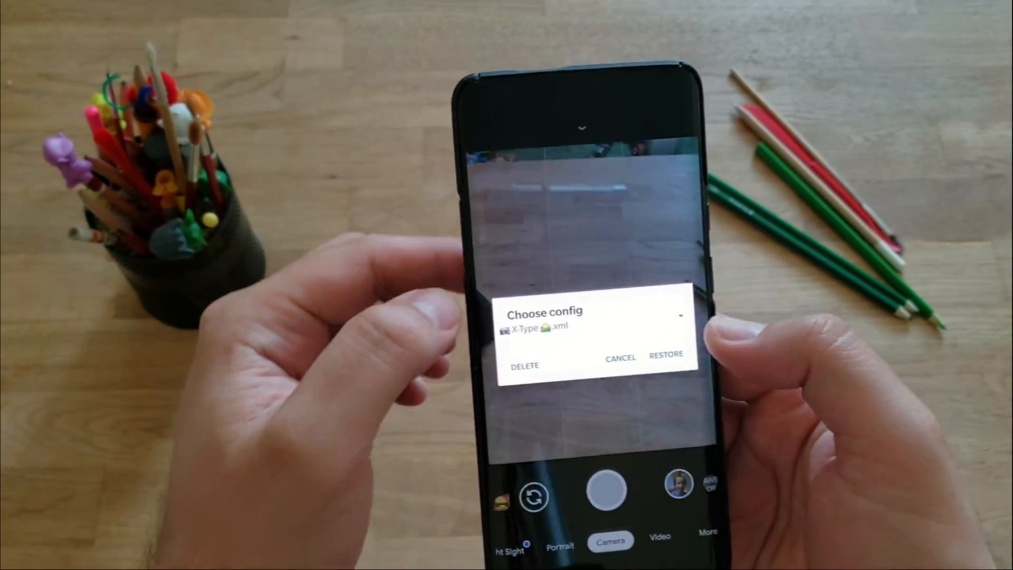
Cancel the Choose config dialog to return to the viewfinder
{"action": "left_click", "coordinate": [679, 315]}
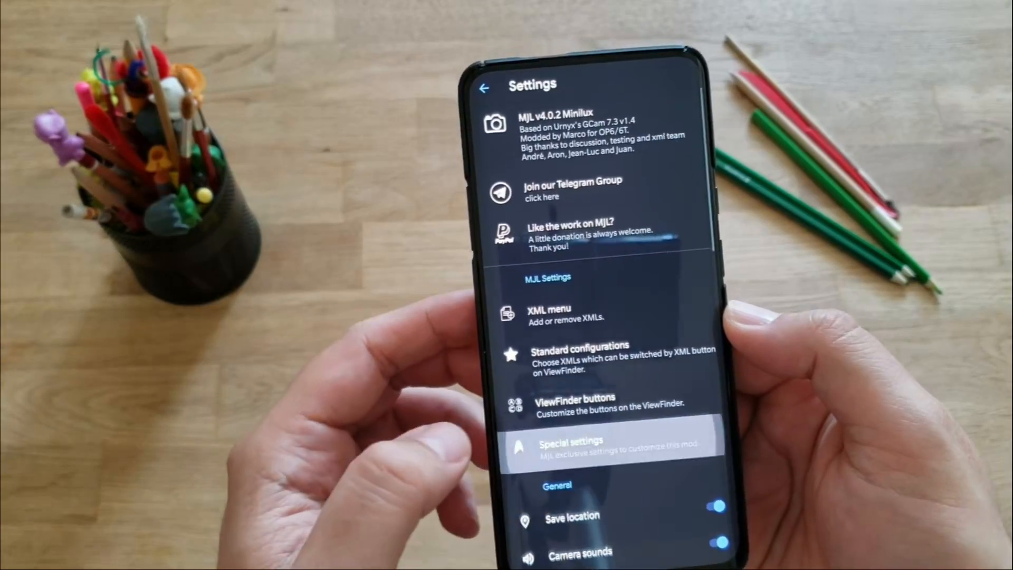
{"action": "left_click", "coordinate": [570, 445]}
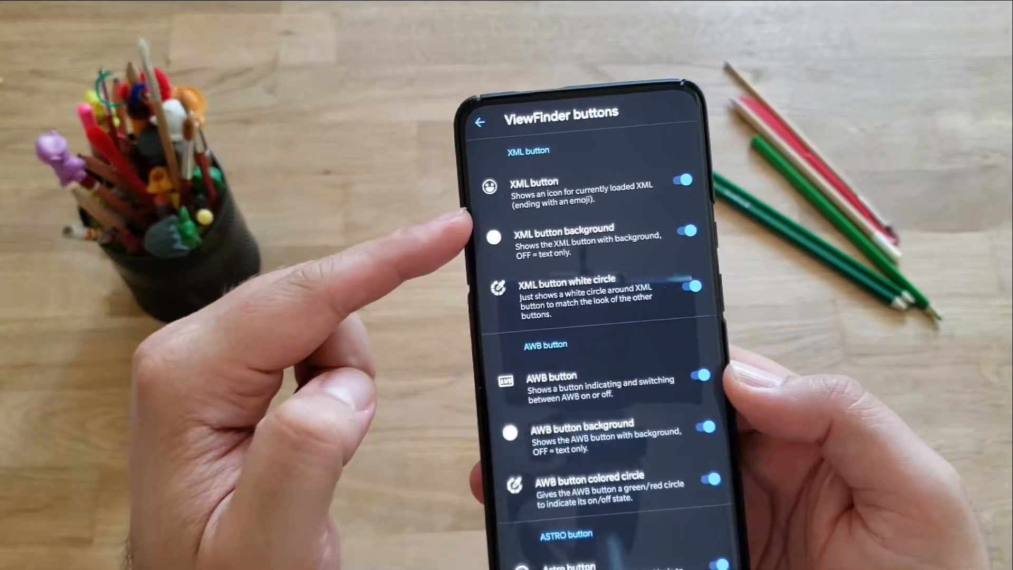
Back out of settings to the viewfinder and show quick settings with Google AWB off
{"action": "left_click", "coordinate": [684, 180]}
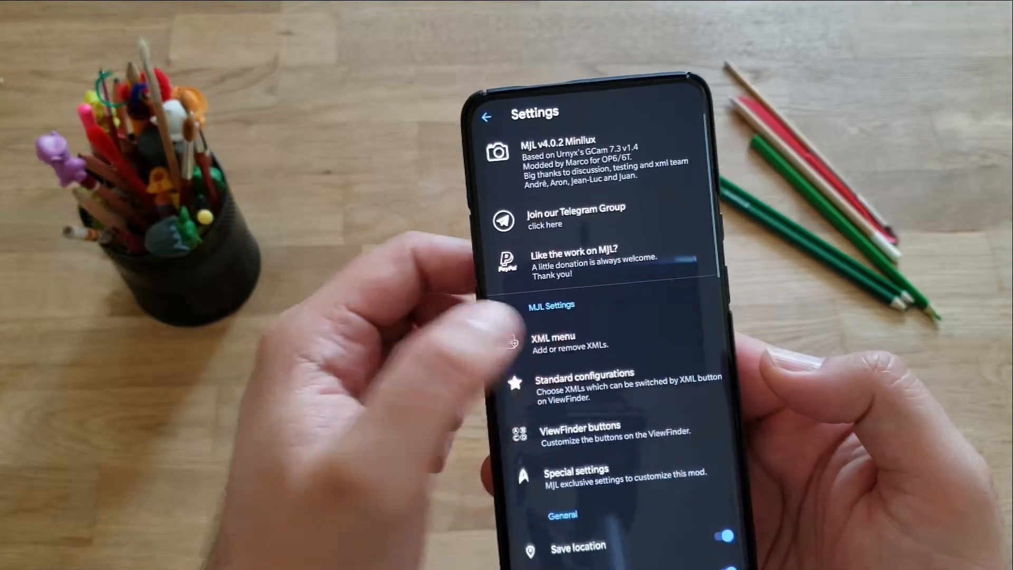
{"action": "left_click", "coordinate": [579, 430]}
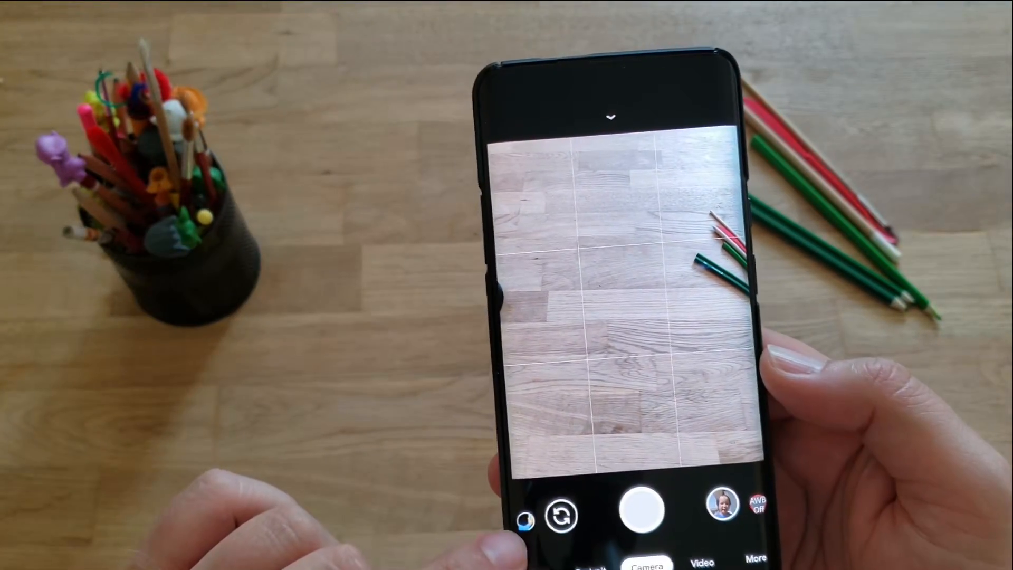
{"action": "left_click", "coordinate": [611, 116]}
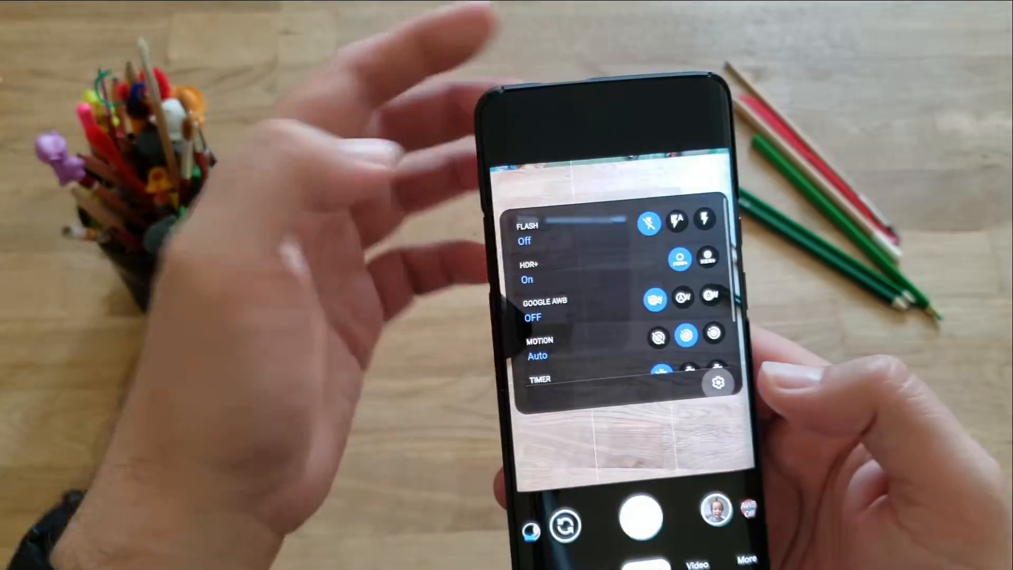